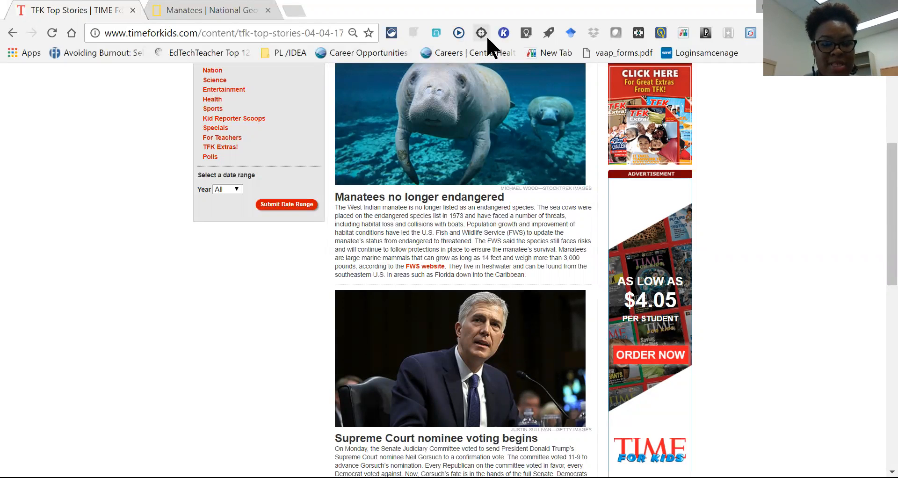
pyautogui.moveTo(481, 32)
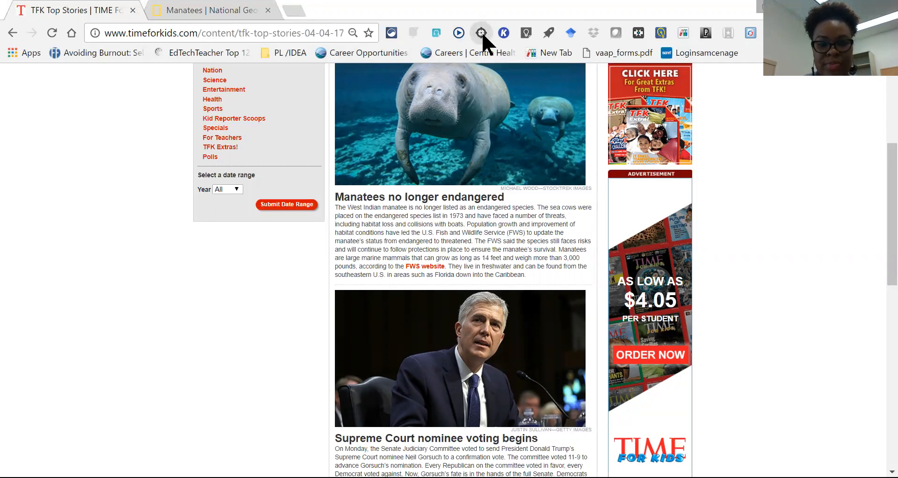
# Open the Snap&Read Universal sidebar beside the TIME for Kids manatee article.
pyautogui.click(481, 32)
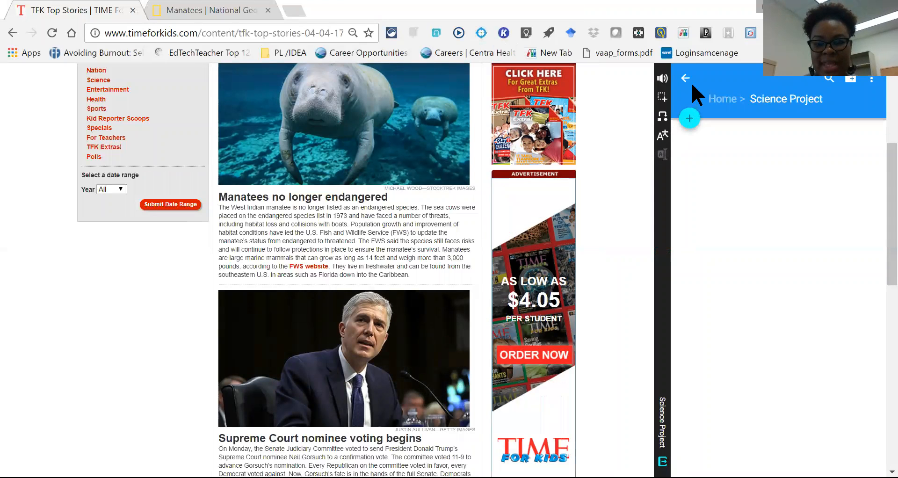
# Go back to Home, then start a new outline and delete it as empty.
pyautogui.click(685, 78)
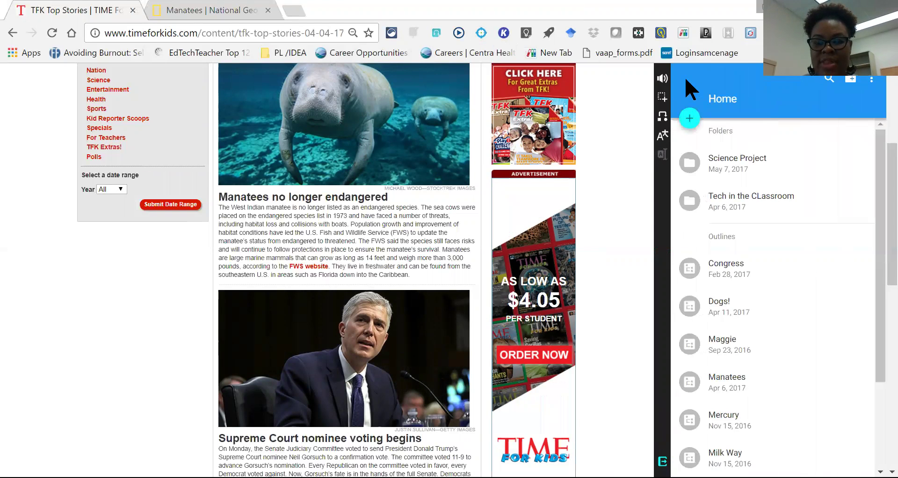
pyautogui.moveTo(667, 360)
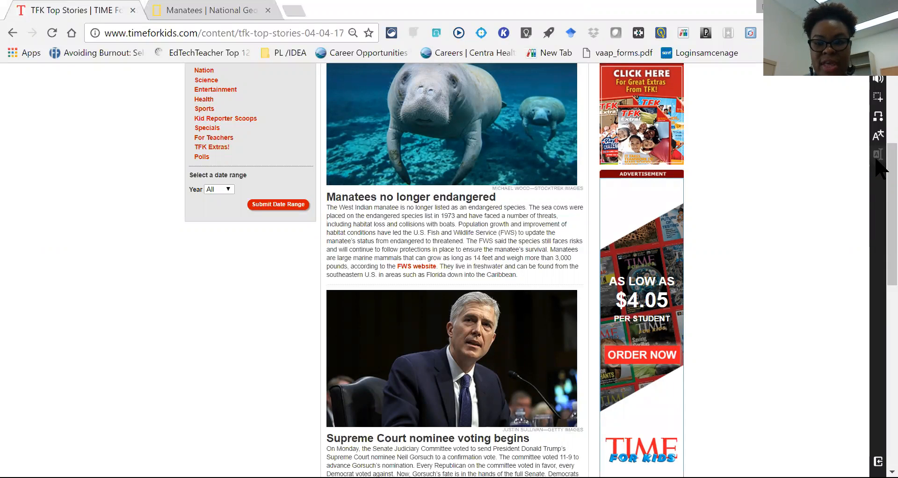
pyautogui.moveTo(876, 161)
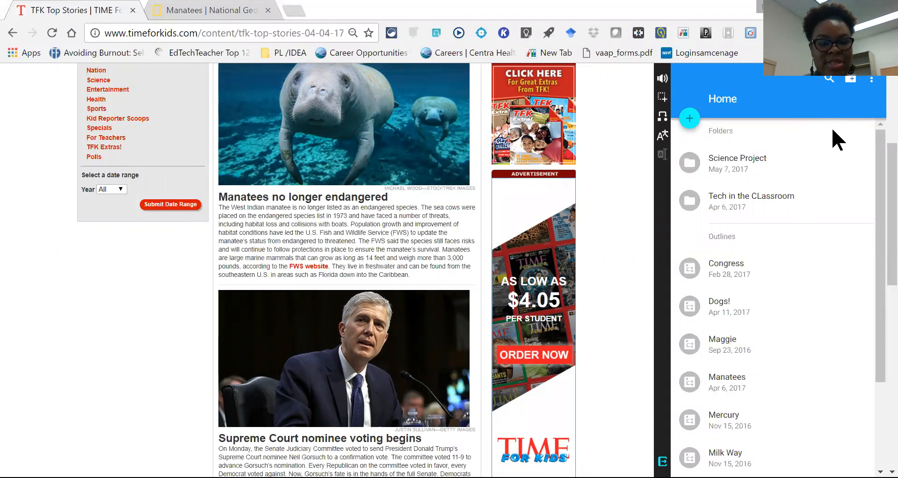
pyautogui.moveTo(827, 135)
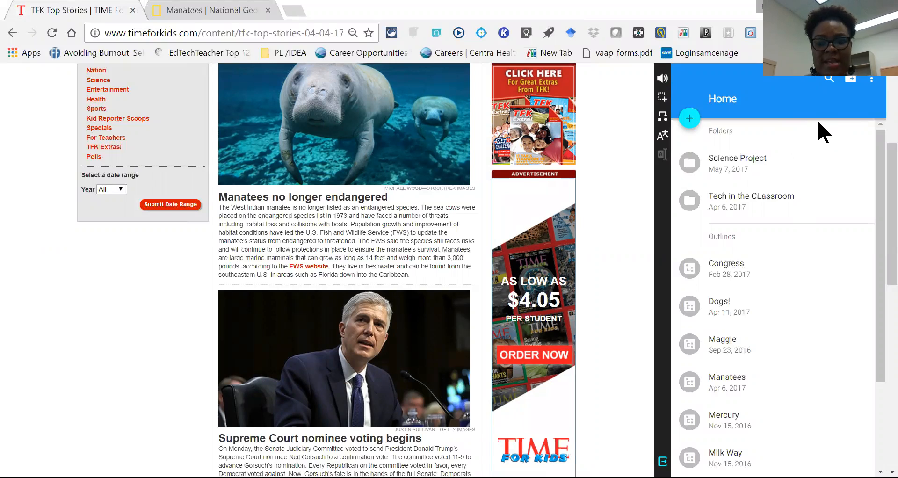
pyautogui.moveTo(790, 140)
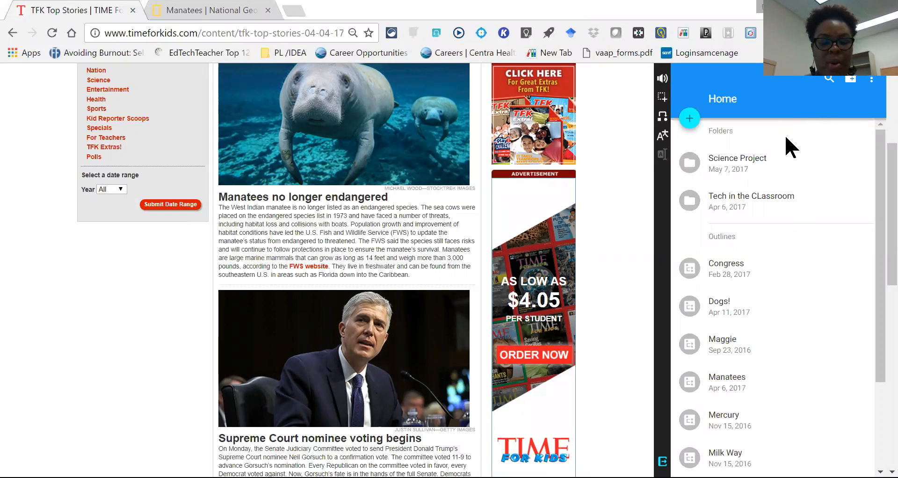
pyautogui.moveTo(728, 135)
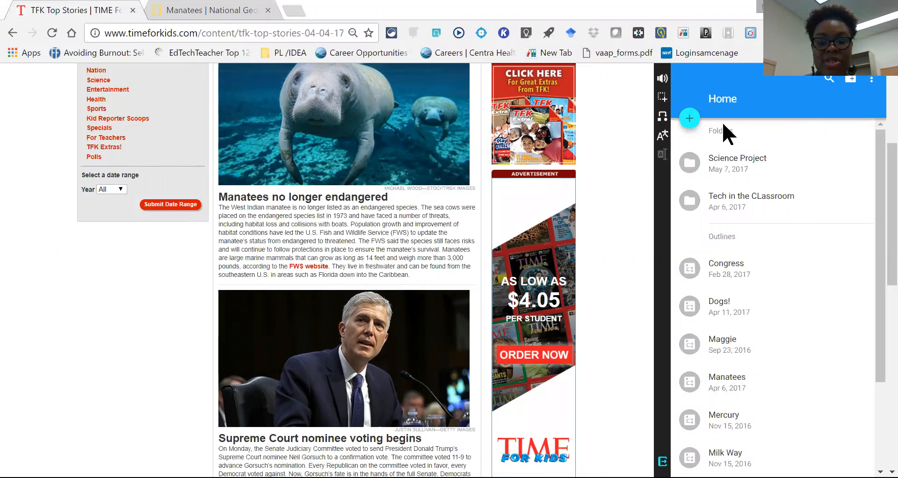
pyautogui.moveTo(690, 120)
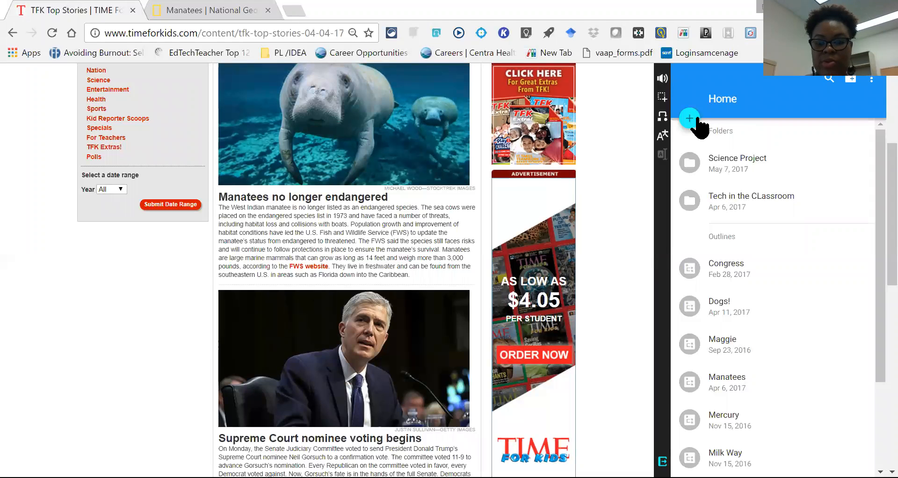
pyautogui.moveTo(693, 150)
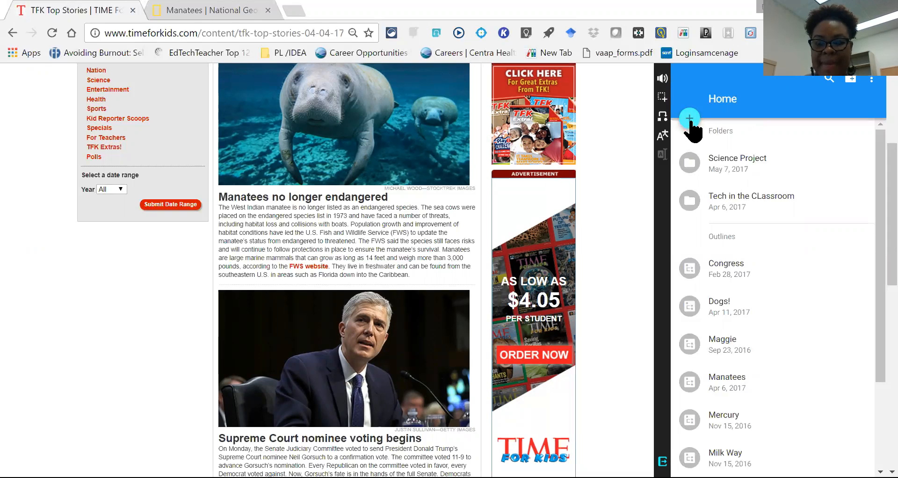
pyautogui.click(690, 118)
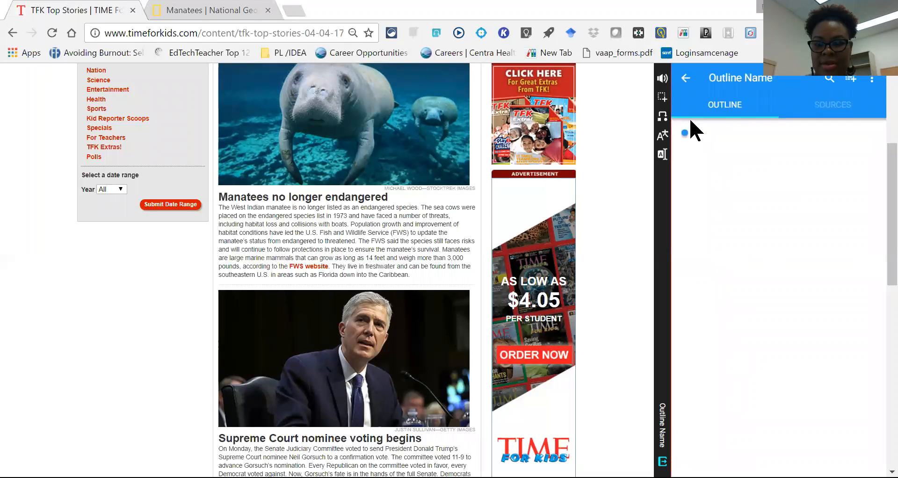
pyautogui.click(685, 78)
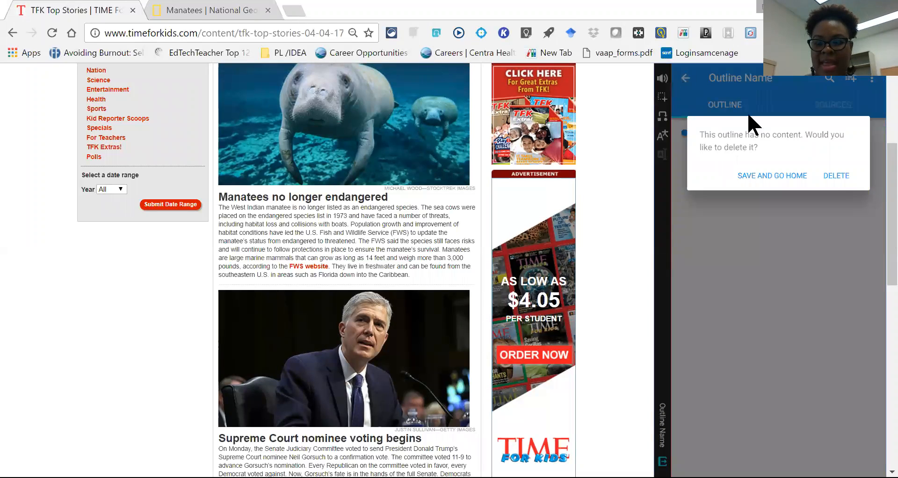
pyautogui.click(836, 175)
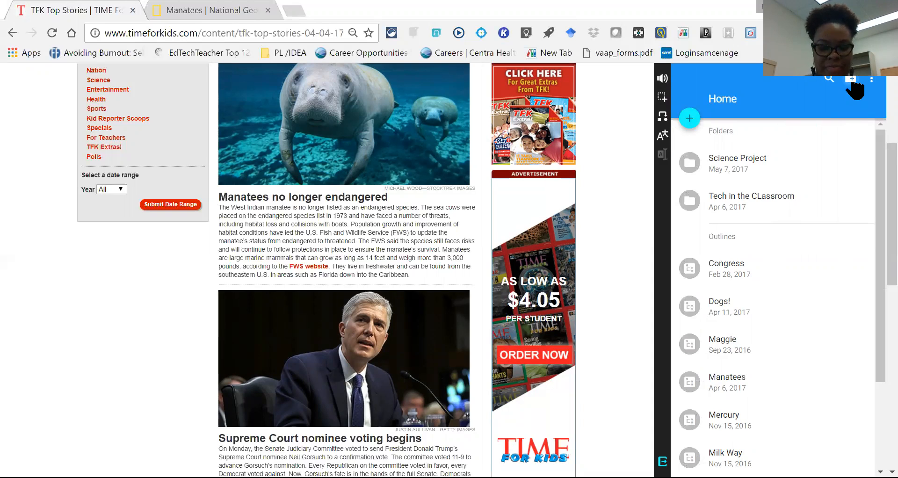
# Create a new folder named 'Biology'.
pyautogui.click(689, 118)
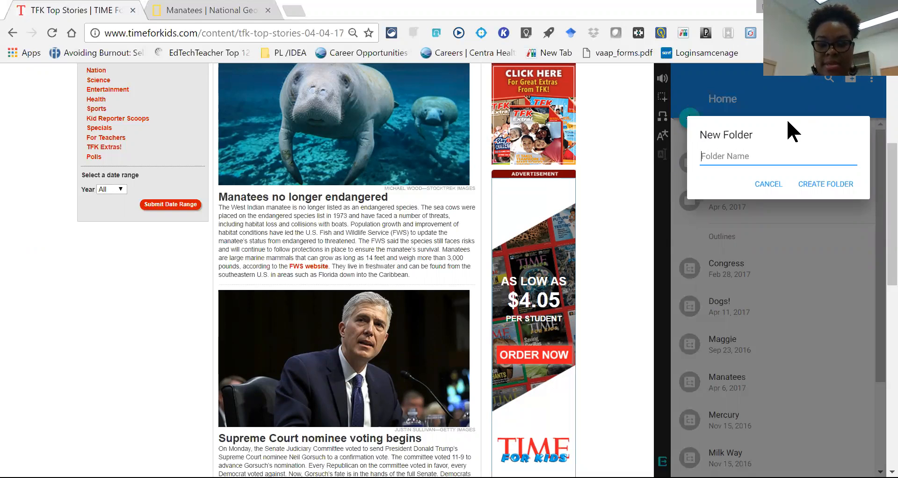
pyautogui.write('Biol')
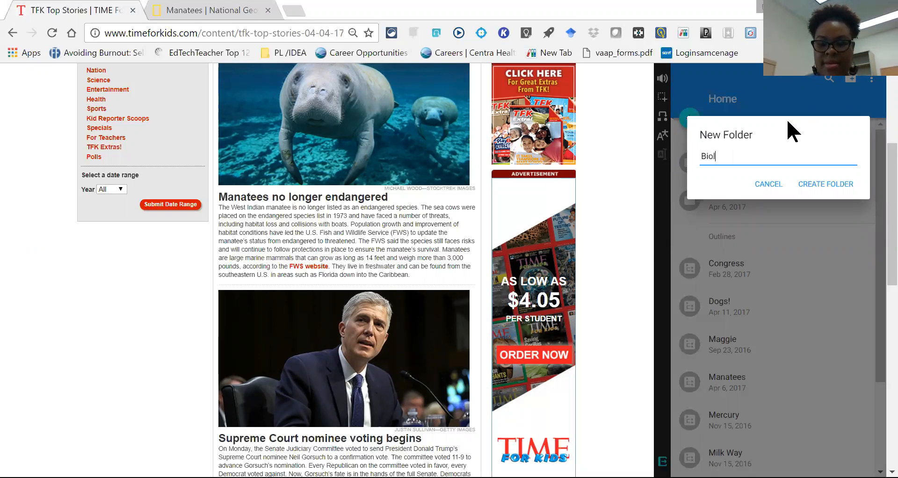
pyautogui.write('ogy')
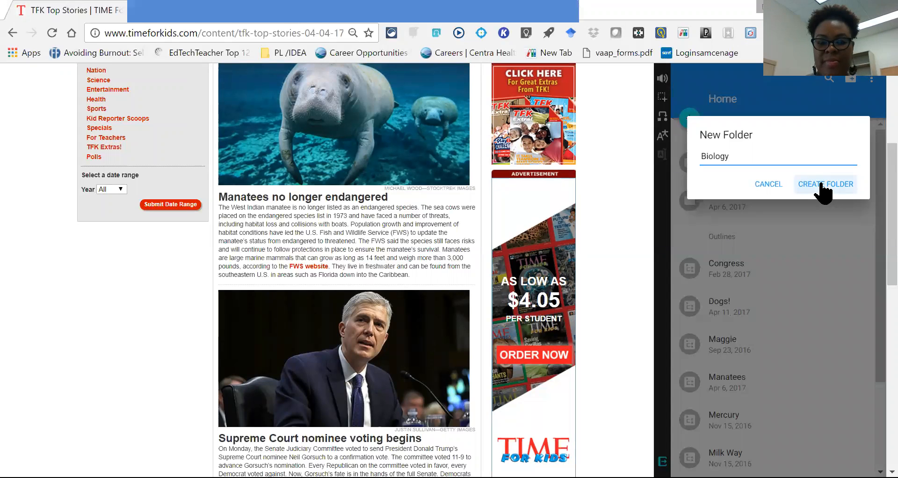
pyautogui.click(825, 184)
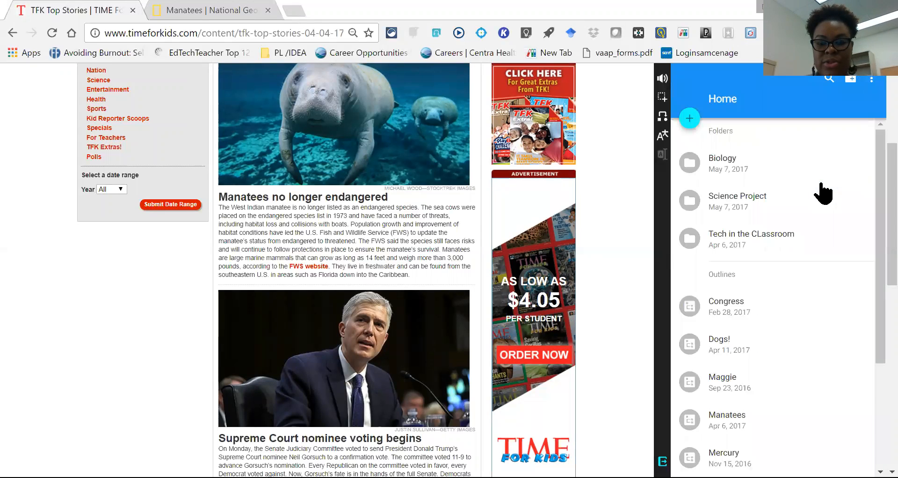
pyautogui.moveTo(734, 186)
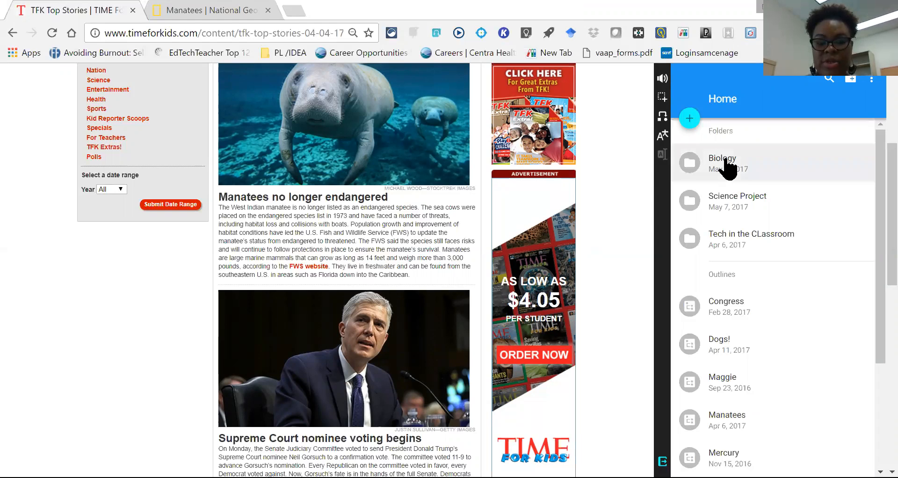
# Open the Biology folder and start a blank outline there.
pyautogui.click(728, 163)
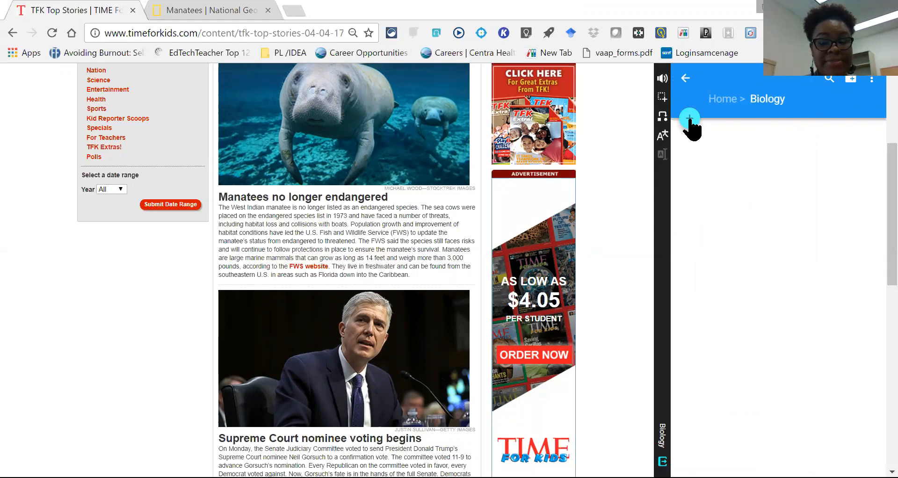
pyautogui.click(690, 118)
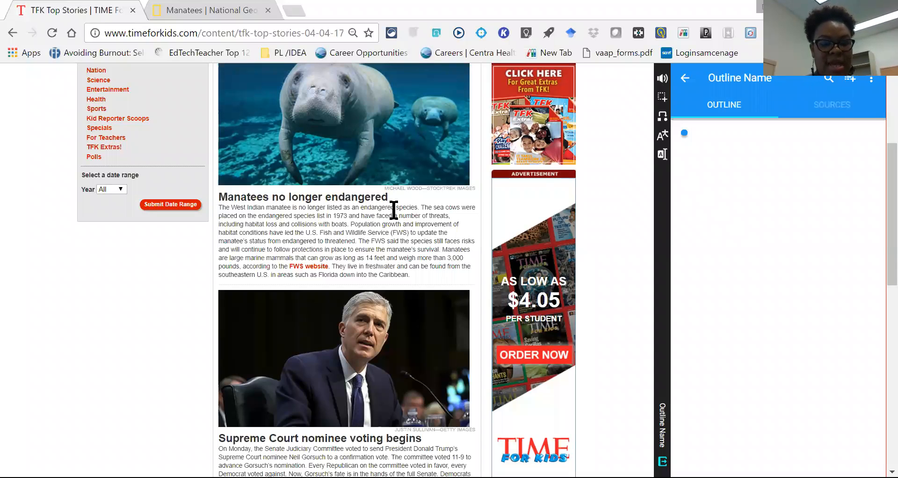
pyautogui.moveTo(282, 233)
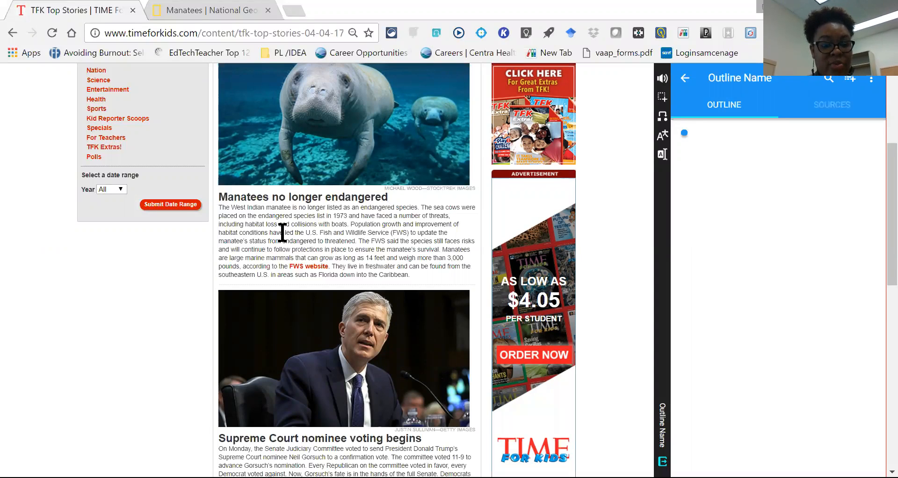
pyautogui.moveTo(261, 246)
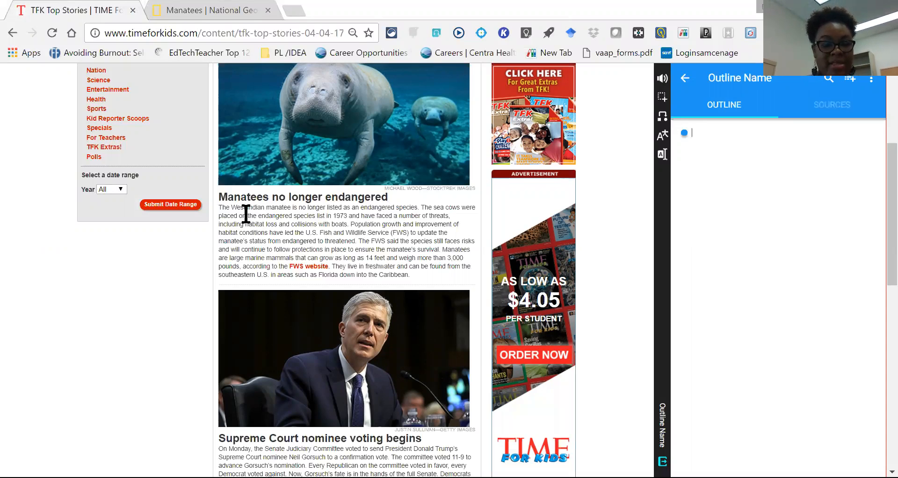
# Title the outline 'Manatees No Longer Endangered Project'.
pyautogui.write('Manatees No')
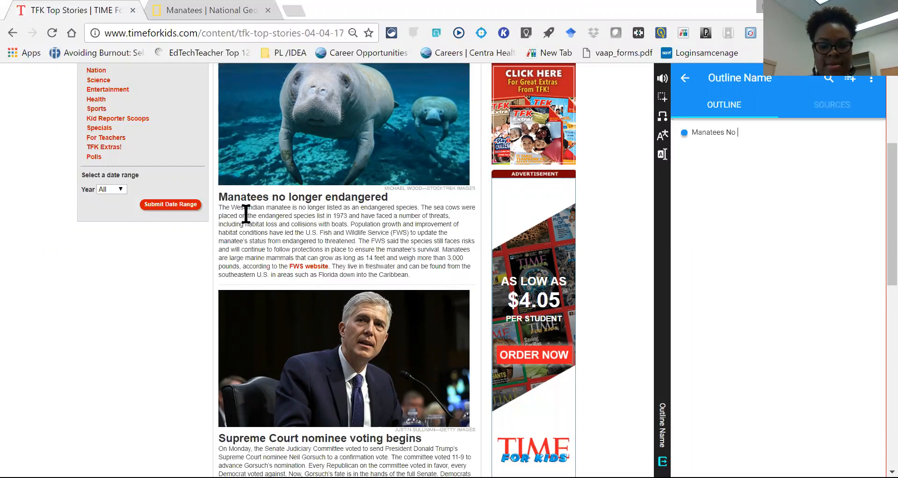
pyautogui.write('Longer')
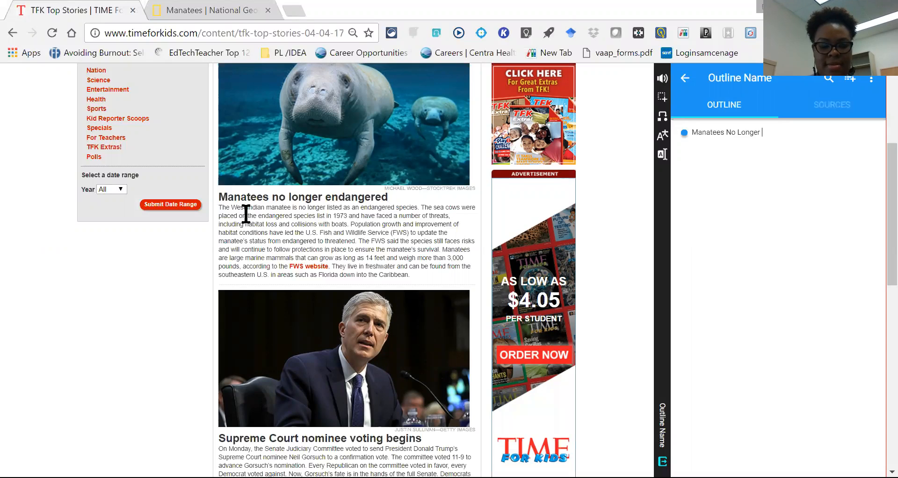
pyautogui.write('Enda')
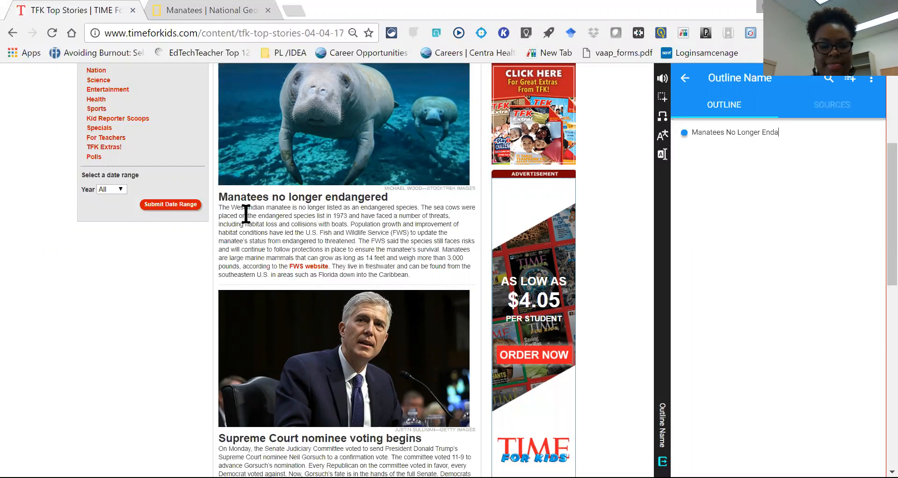
pyautogui.write('ngered')
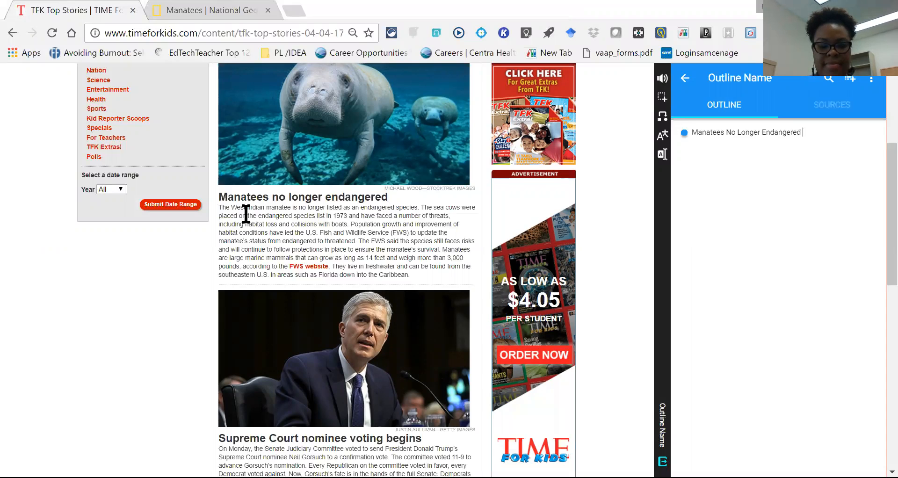
pyautogui.write('Project')
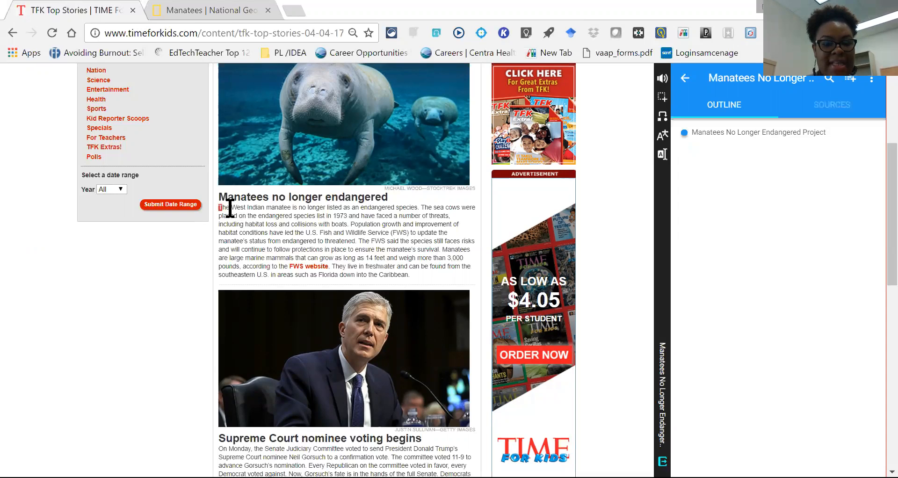
# Add a highlighted manatee article passage as a quote cited to timeforkids.com 2017.
pyautogui.moveTo(219, 207); pyautogui.dragTo(352, 215)
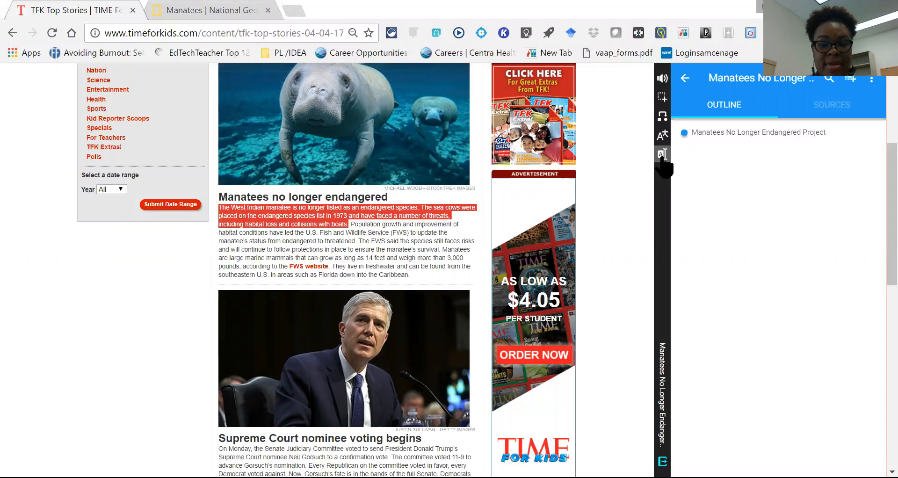
pyautogui.click(662, 154)
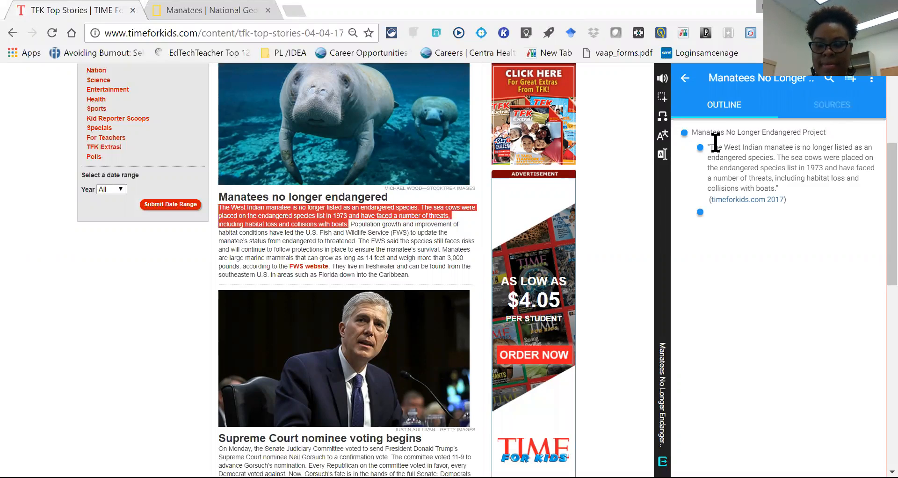
pyautogui.click(710, 212)
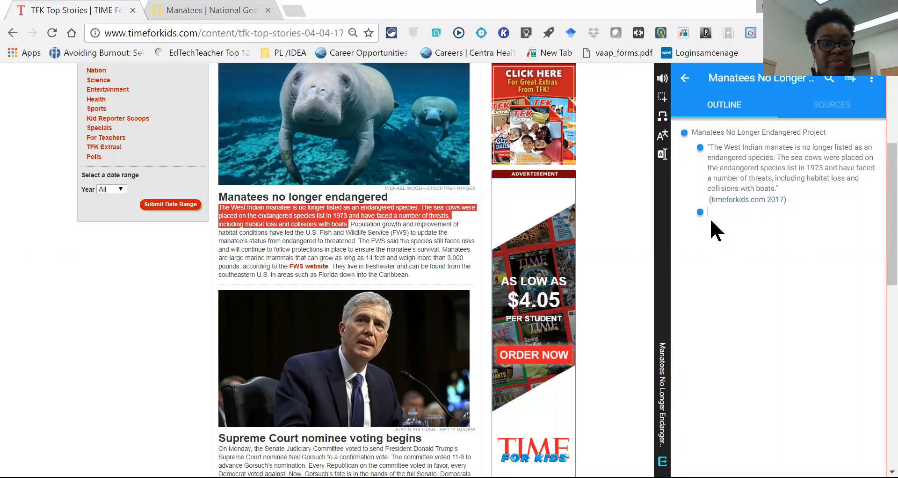
pyautogui.moveTo(366, 154)
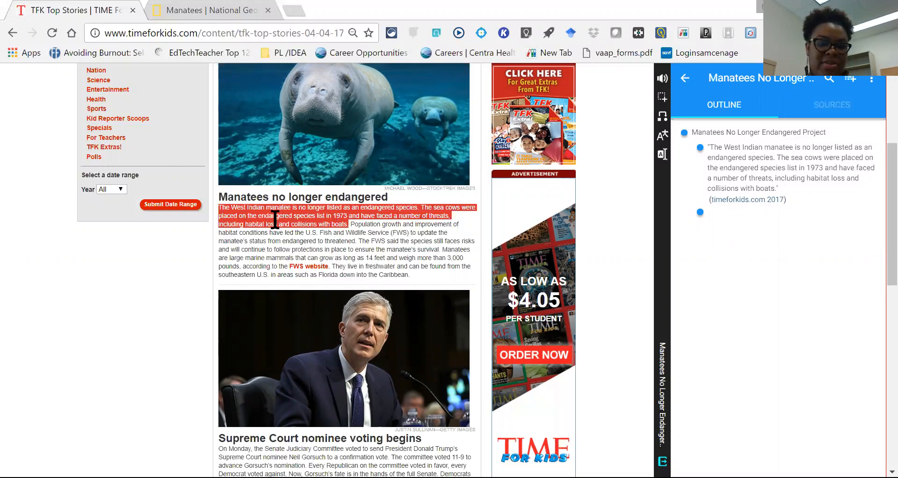
pyautogui.moveTo(200, 18)
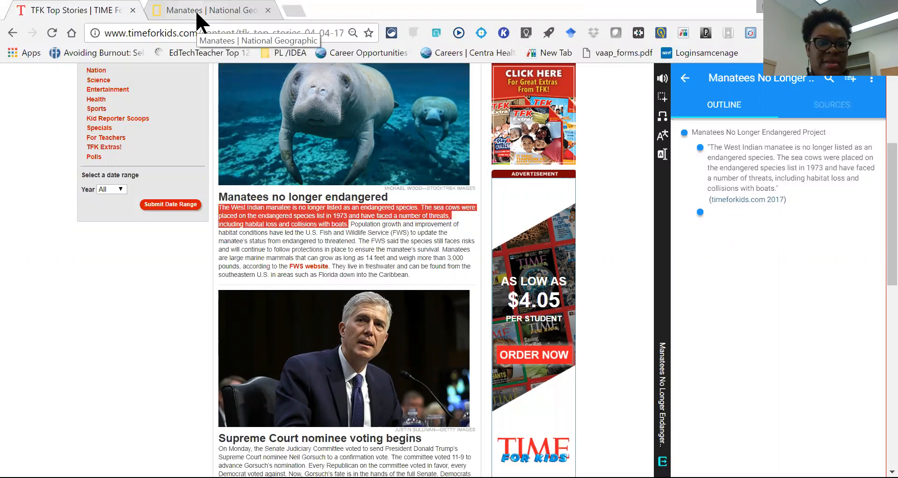
# Add National Geographic's Aquatic Life paragraph as a second quote in the outline.
pyautogui.click(213, 10)
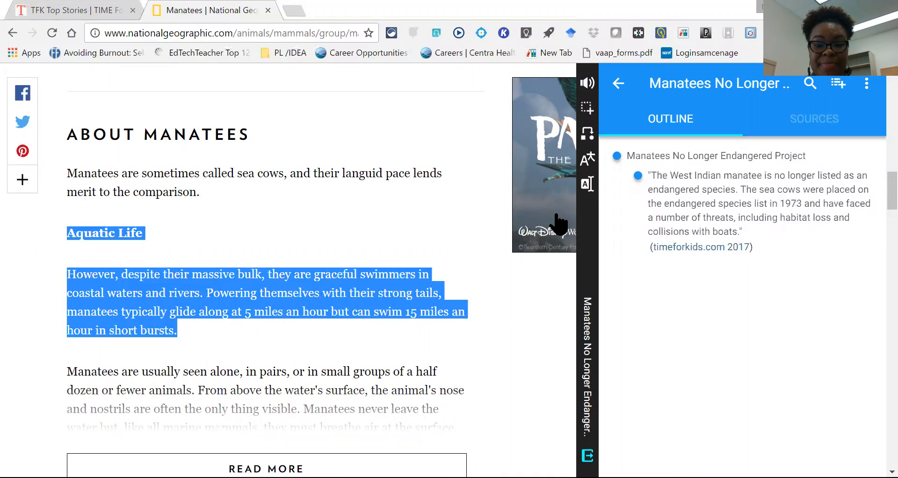
pyautogui.moveTo(588, 192)
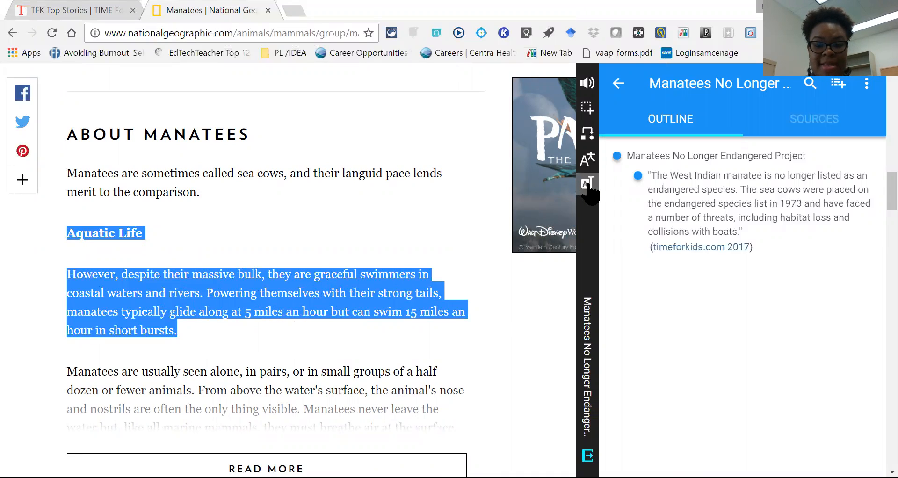
pyautogui.click(587, 182)
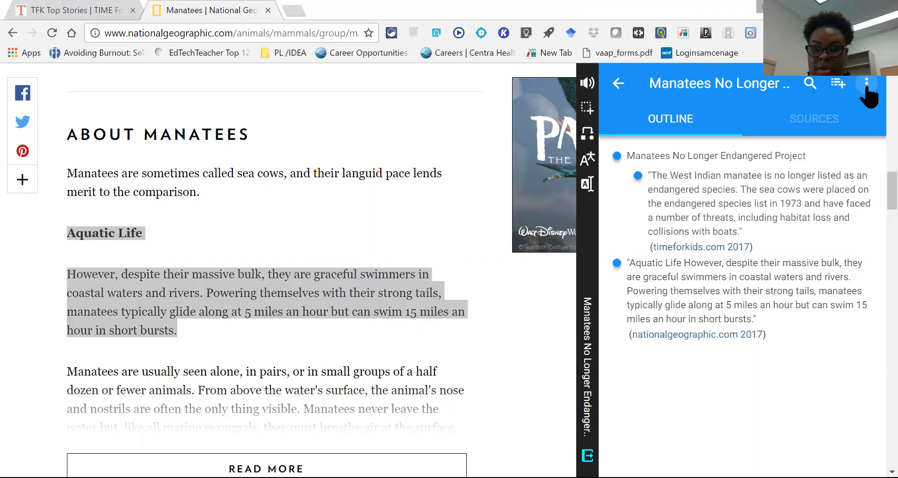
pyautogui.click(870, 83)
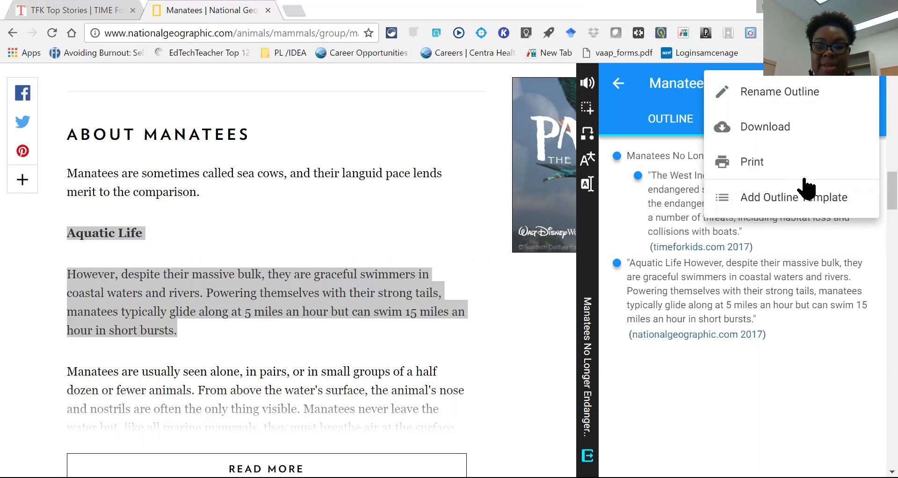
pyautogui.moveTo(688, 100)
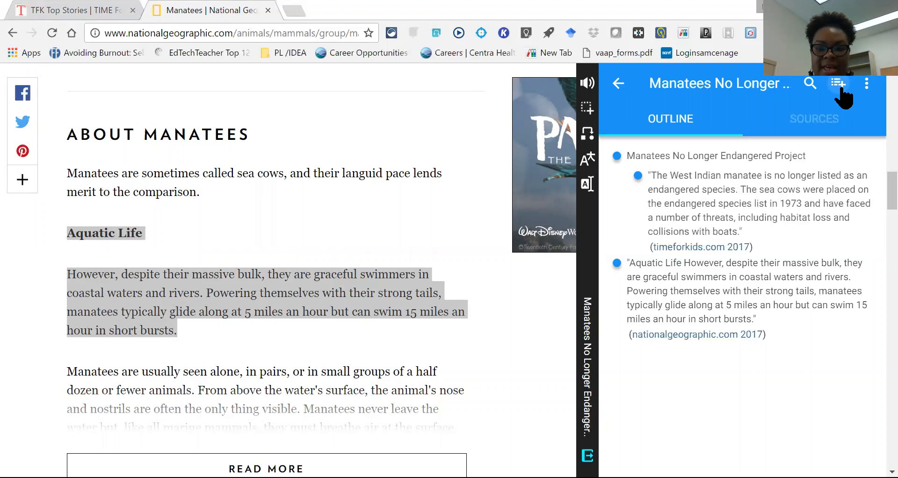
pyautogui.moveTo(858, 100)
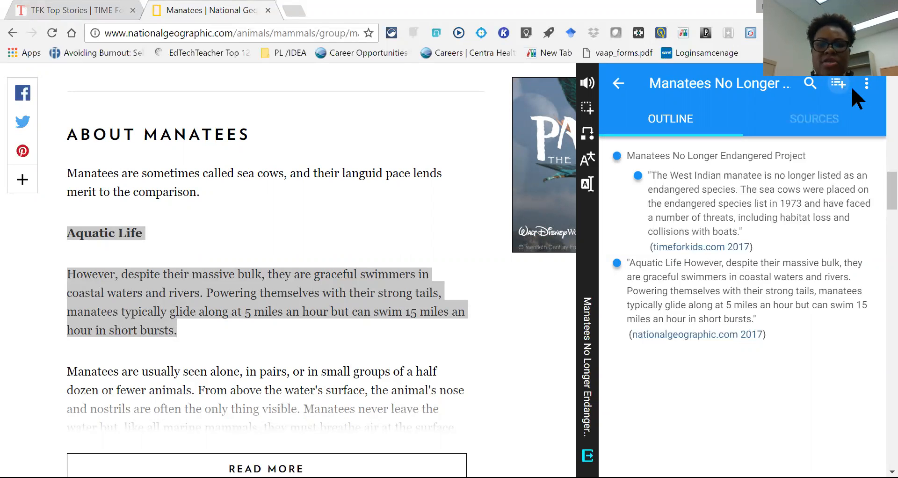
pyautogui.moveTo(835, 172)
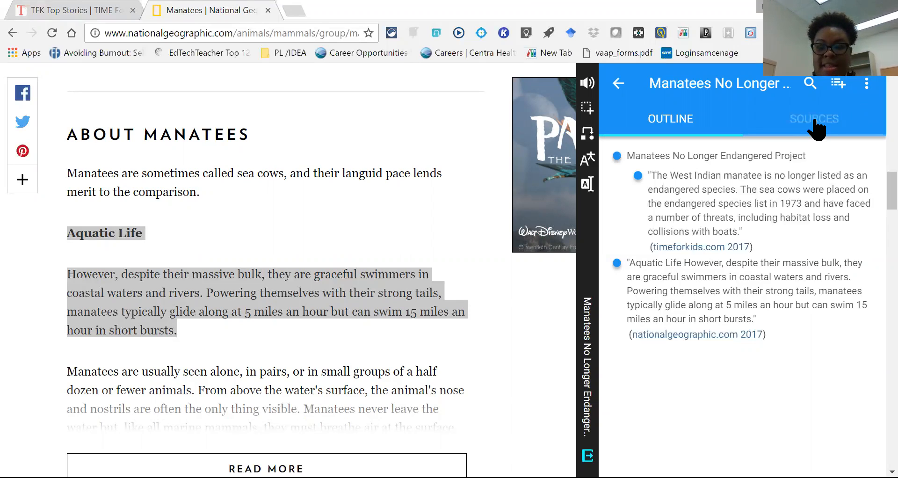
# View both sources' citations, switching from APA to MLA, then Chicago.
pyautogui.click(814, 118)
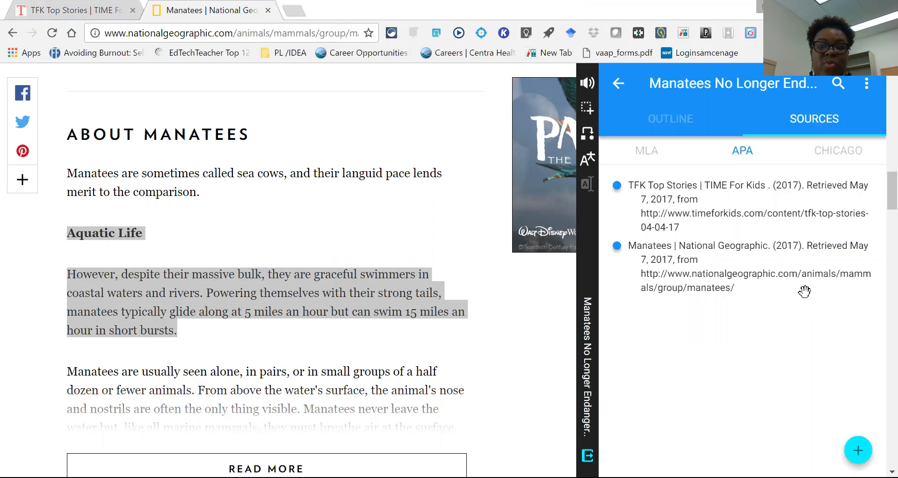
pyautogui.moveTo(732, 250)
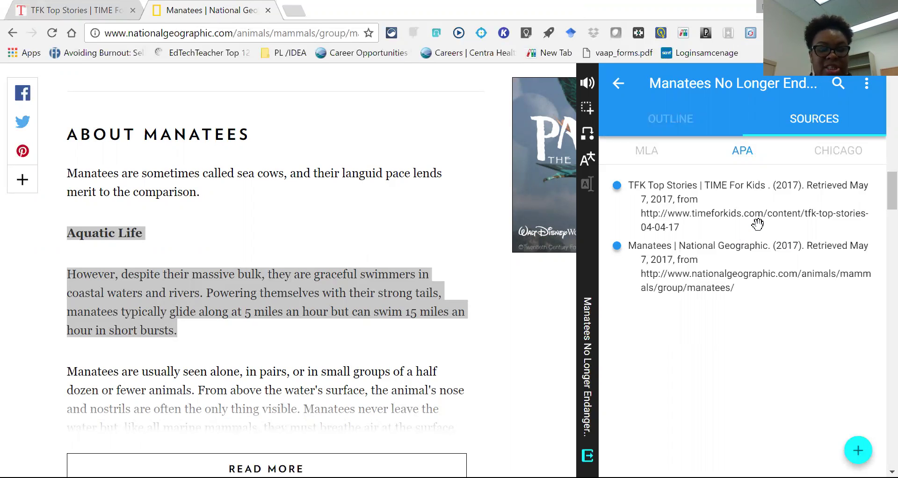
pyautogui.moveTo(653, 163)
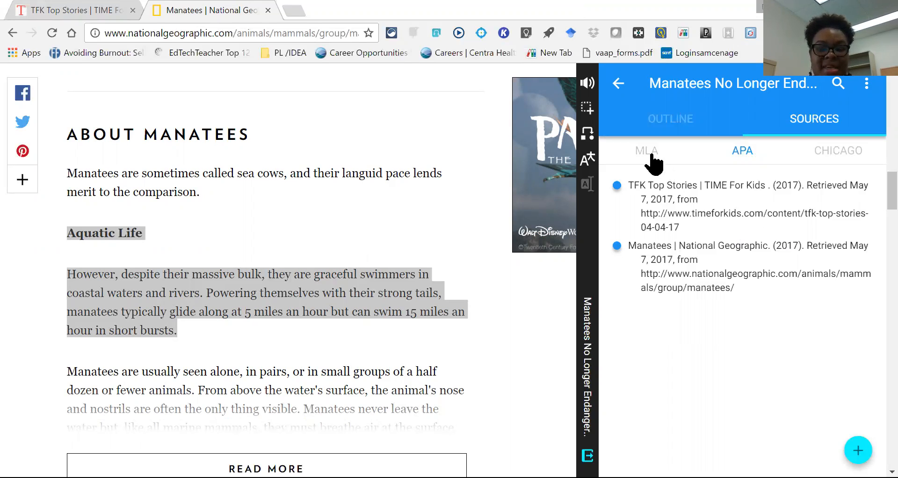
pyautogui.click(647, 151)
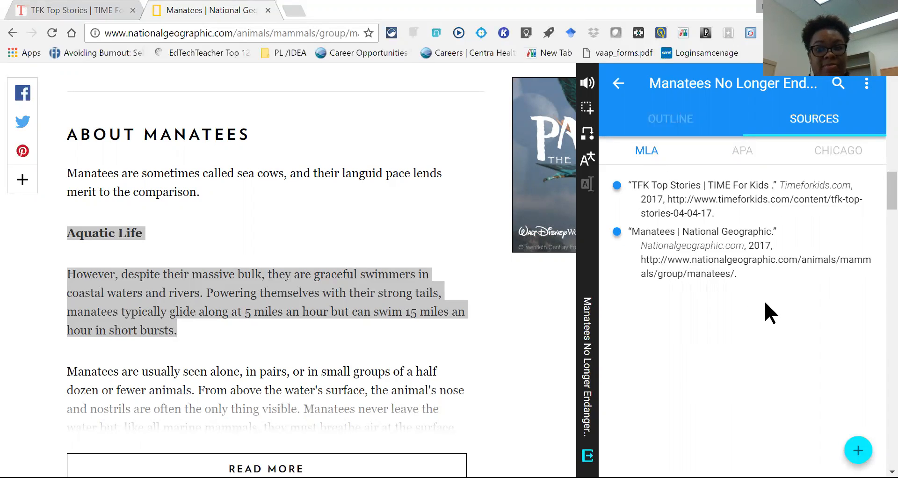
pyautogui.click(838, 150)
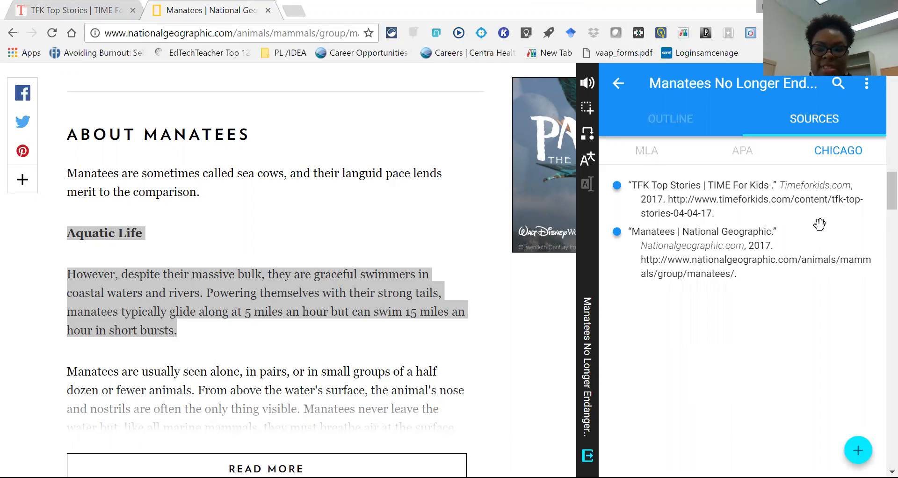
pyautogui.moveTo(821, 317)
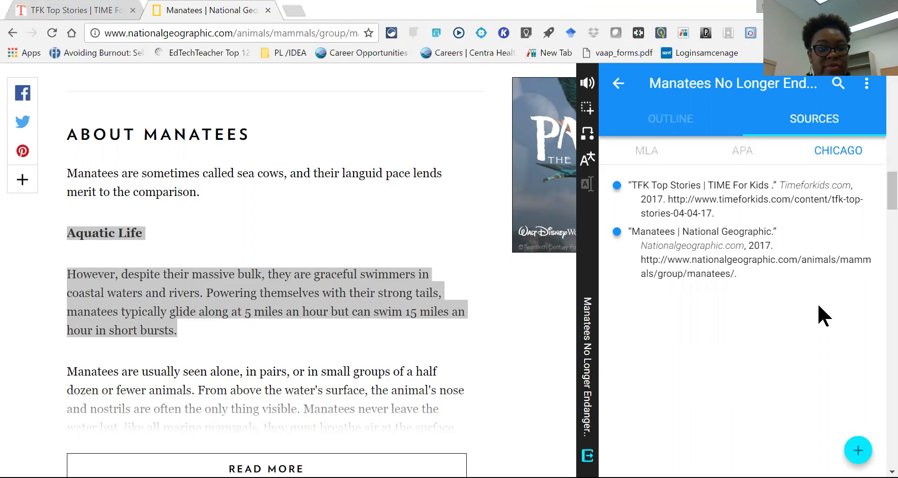
pyautogui.moveTo(857, 451)
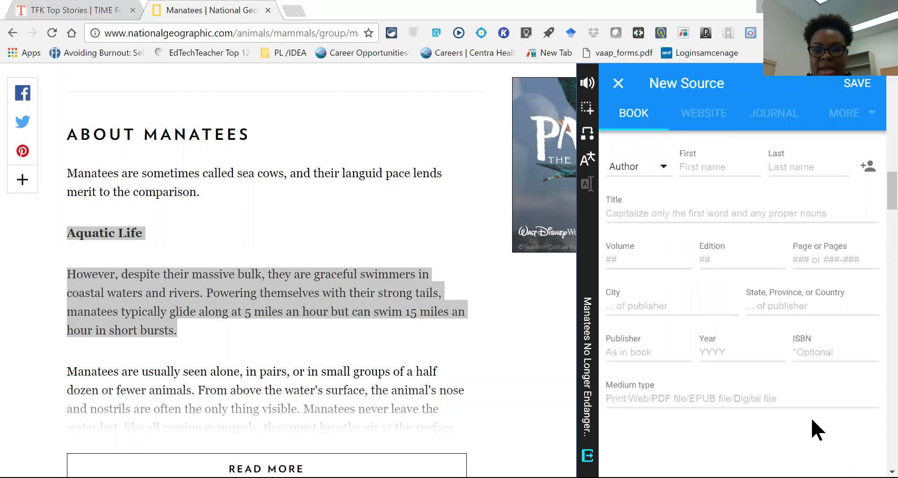
pyautogui.moveTo(658, 150)
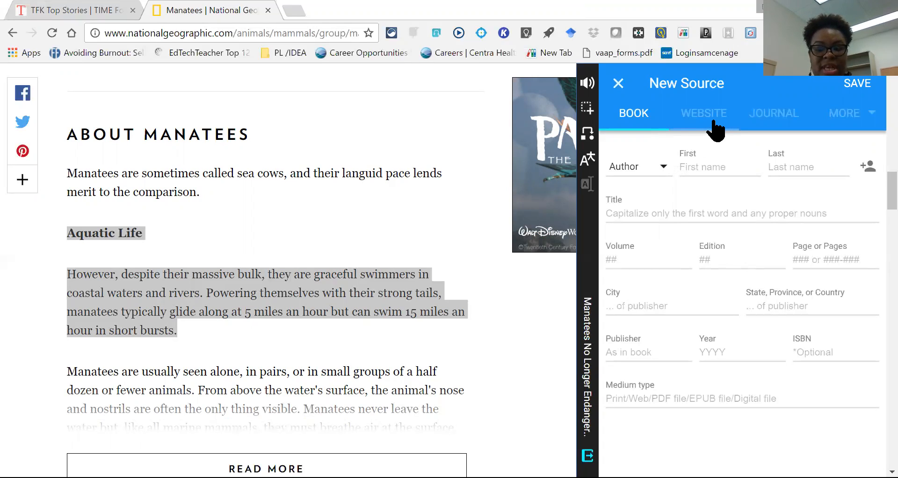
pyautogui.click(704, 113)
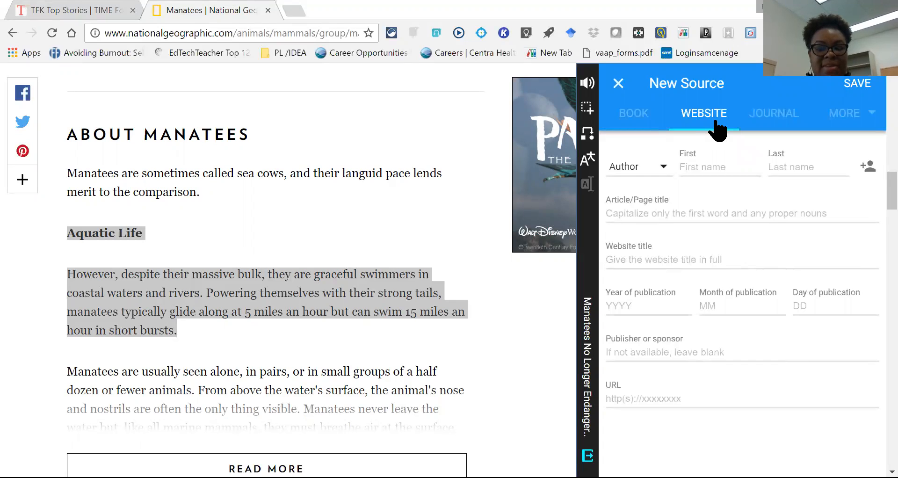
pyautogui.click(773, 113)
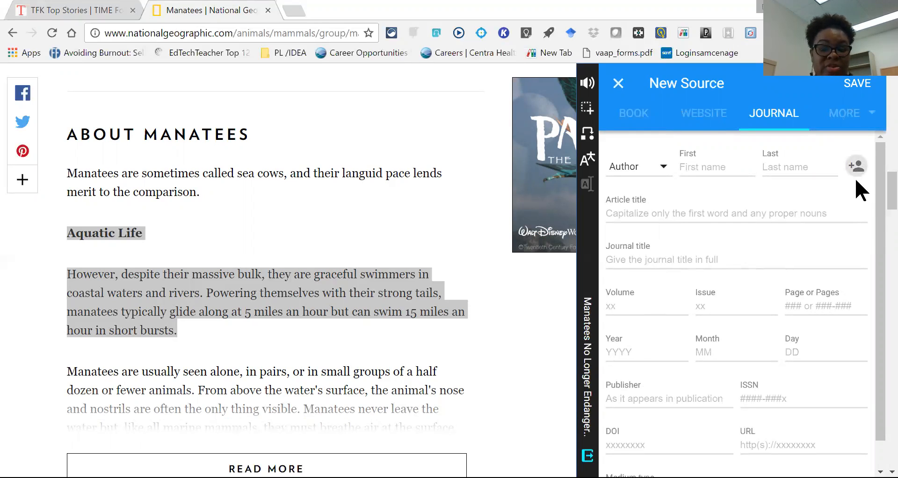
pyautogui.moveTo(858, 181)
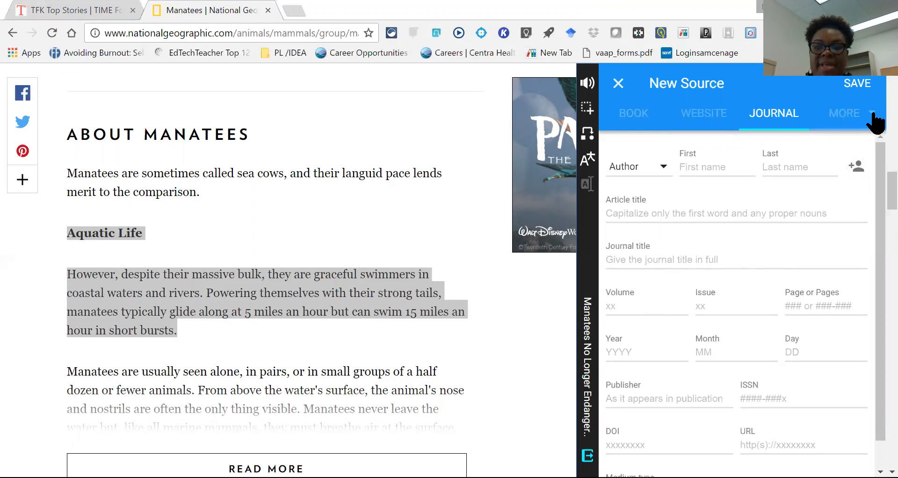
pyautogui.click(866, 112)
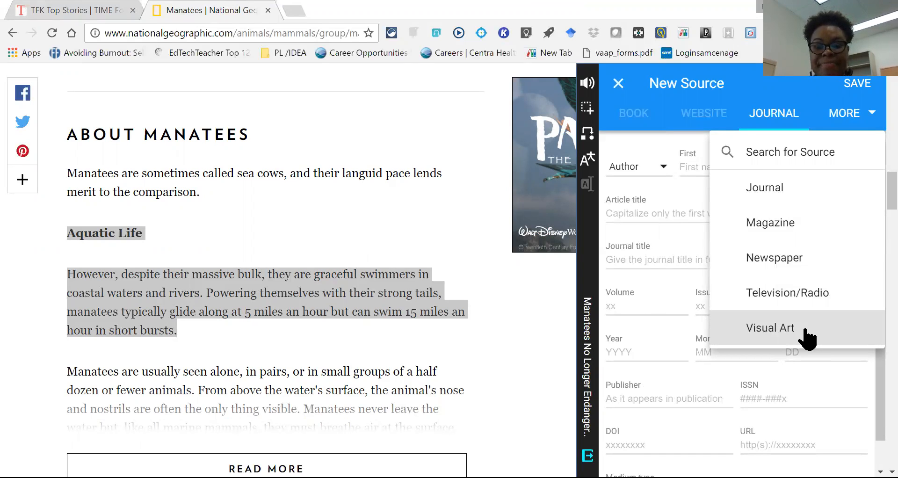
pyautogui.click(769, 327)
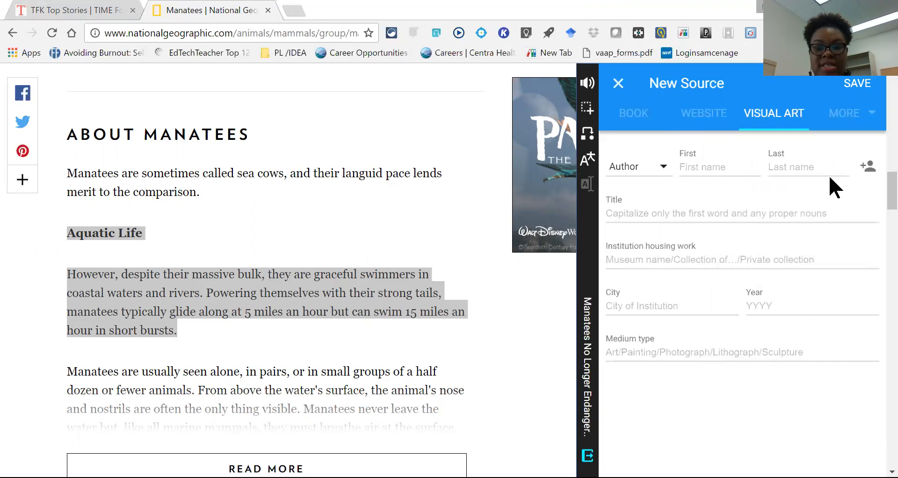
pyautogui.moveTo(795, 312)
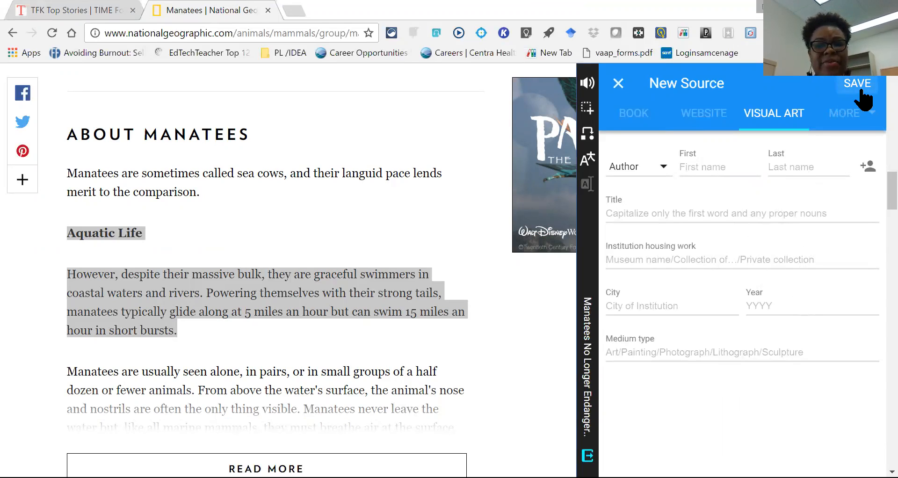
pyautogui.moveTo(799, 102)
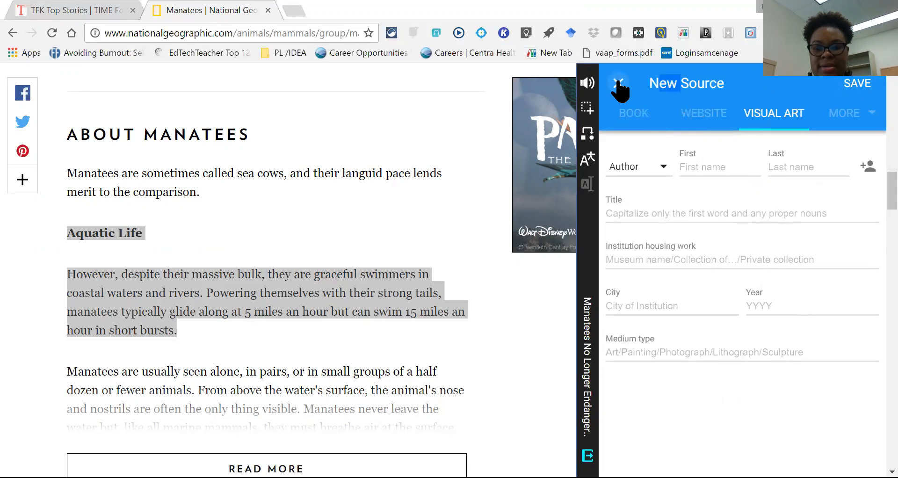
pyautogui.click(619, 88)
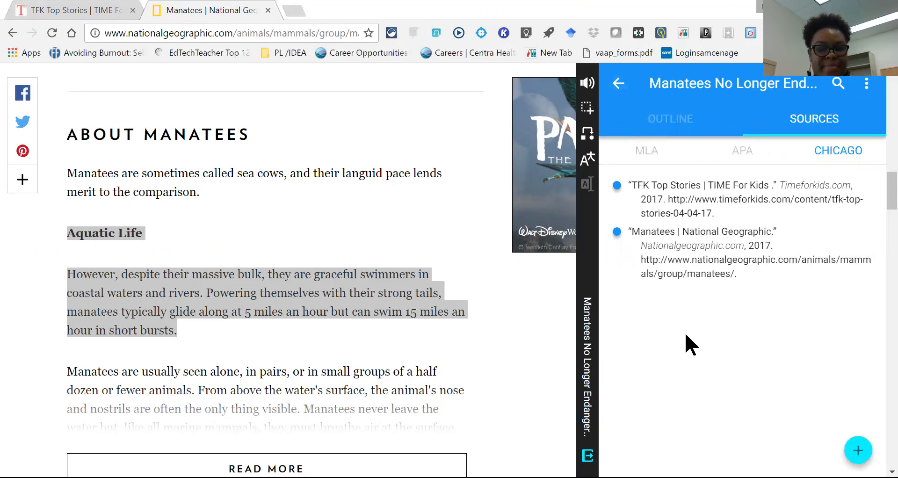